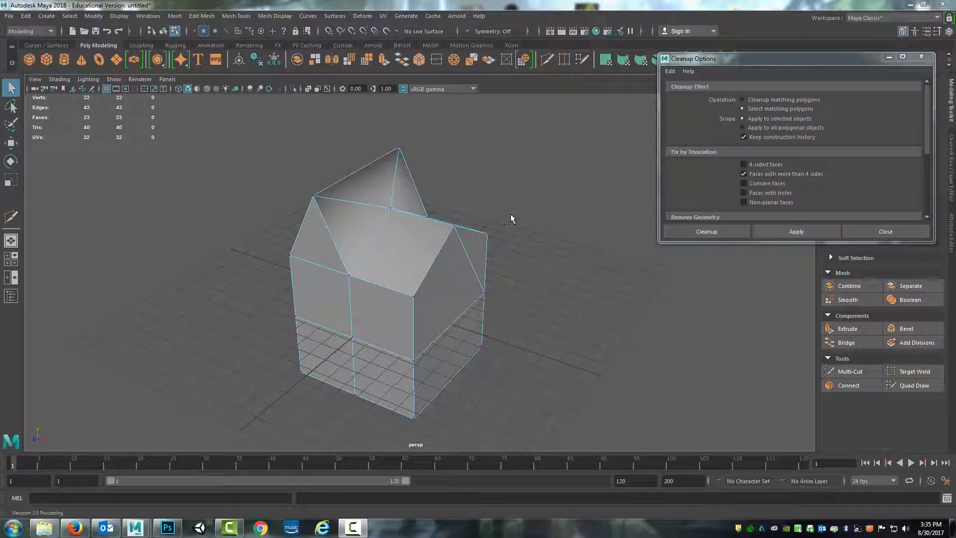
Step: Orbit around the house mesh to inspect the roof ridge, edges and shading
{"action": "left_click_drag", "start_coordinate": [510, 218], "coordinate": [443, 249]}
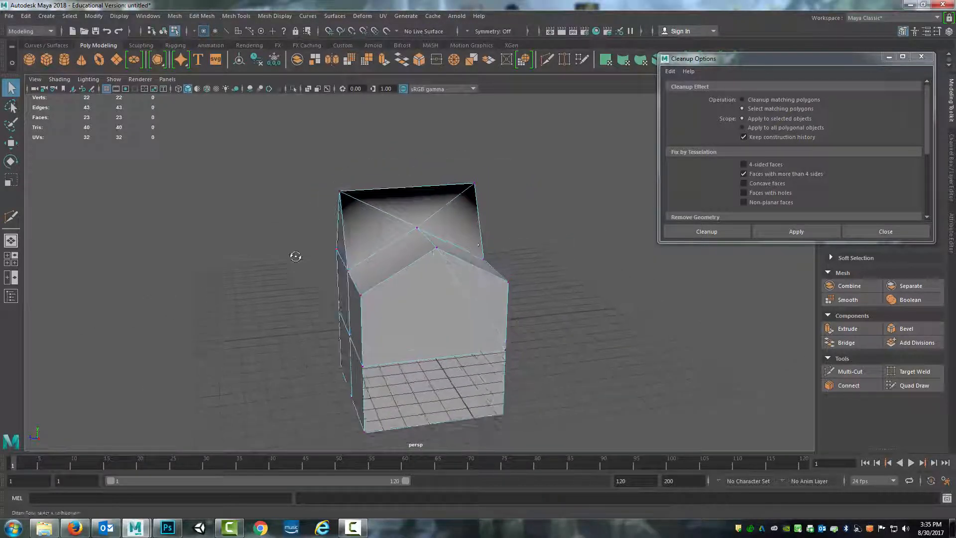
{"action": "left_click_drag", "start_coordinate": [296, 256], "coordinate": [427, 269]}
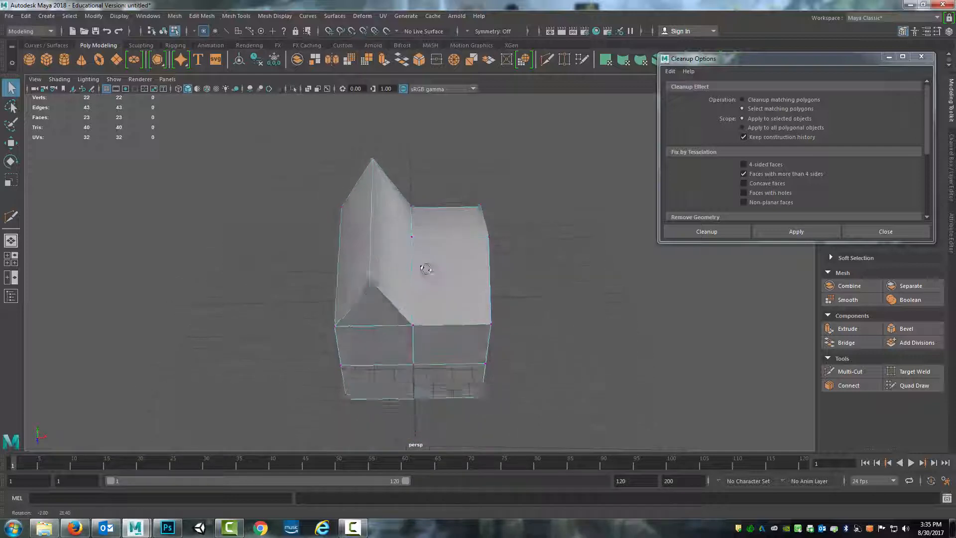
{"action": "left_click_drag", "start_coordinate": [427, 268], "coordinate": [450, 249]}
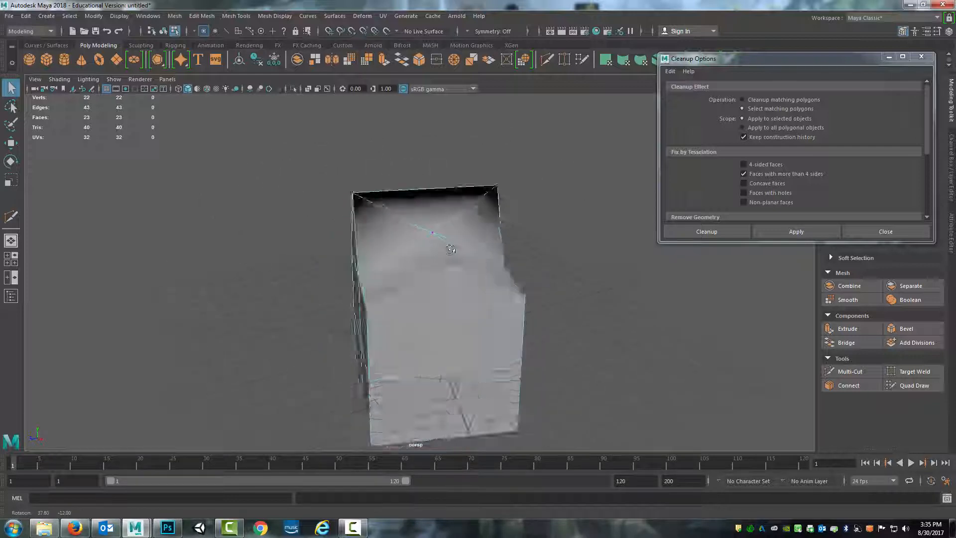
{"action": "left_click_drag", "start_coordinate": [450, 249], "coordinate": [435, 278]}
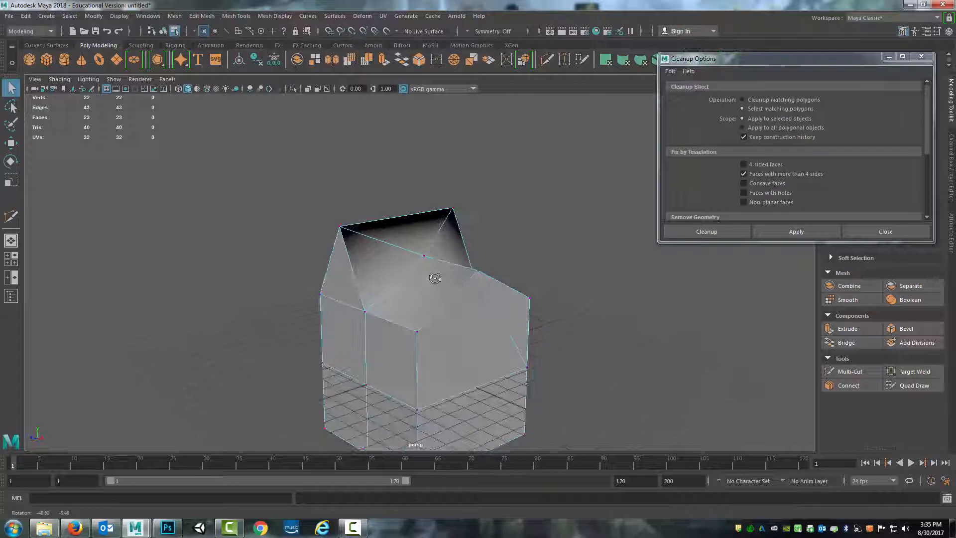
{"action": "left_click_drag", "start_coordinate": [434, 279], "coordinate": [430, 279]}
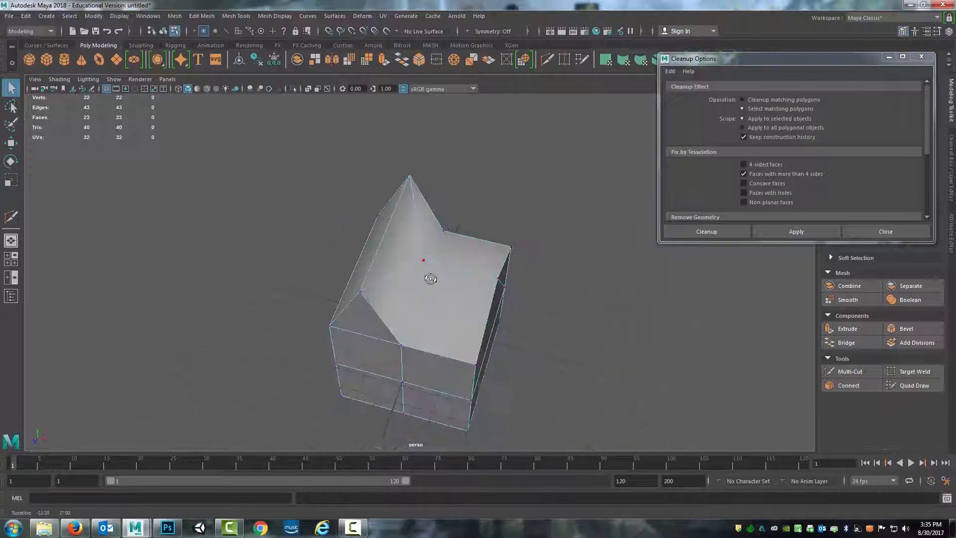
{"action": "left_click_drag", "start_coordinate": [429, 279], "coordinate": [435, 249]}
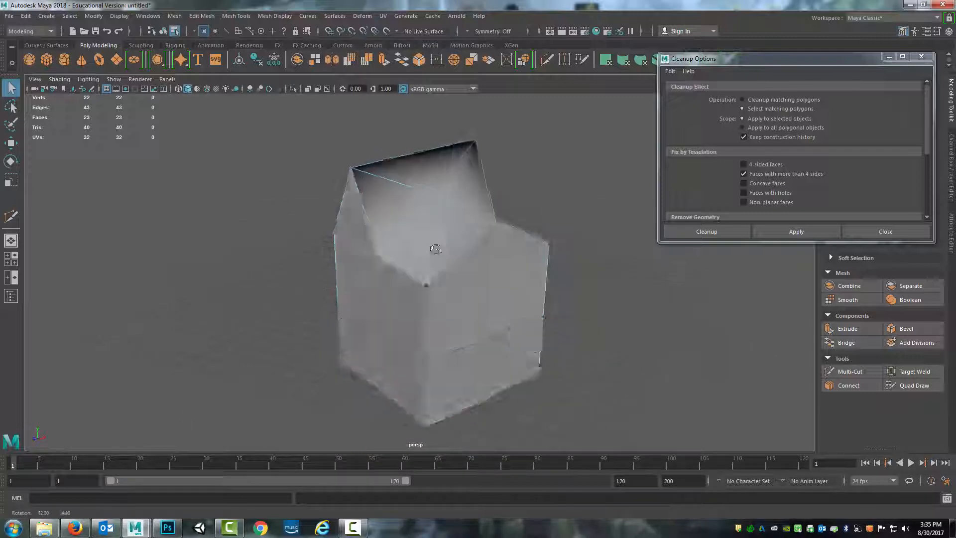
{"action": "left_click_drag", "start_coordinate": [435, 248], "coordinate": [443, 261]}
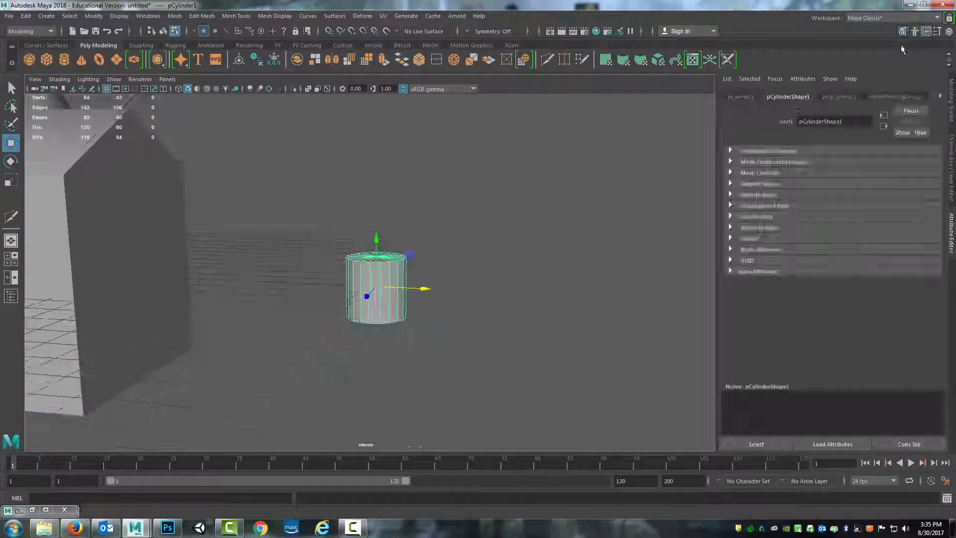
Step: Set the cylinder's Subdivisions Axis to 8 and orbit around the octagonal prism
{"action": "left_click", "coordinate": [839, 96]}
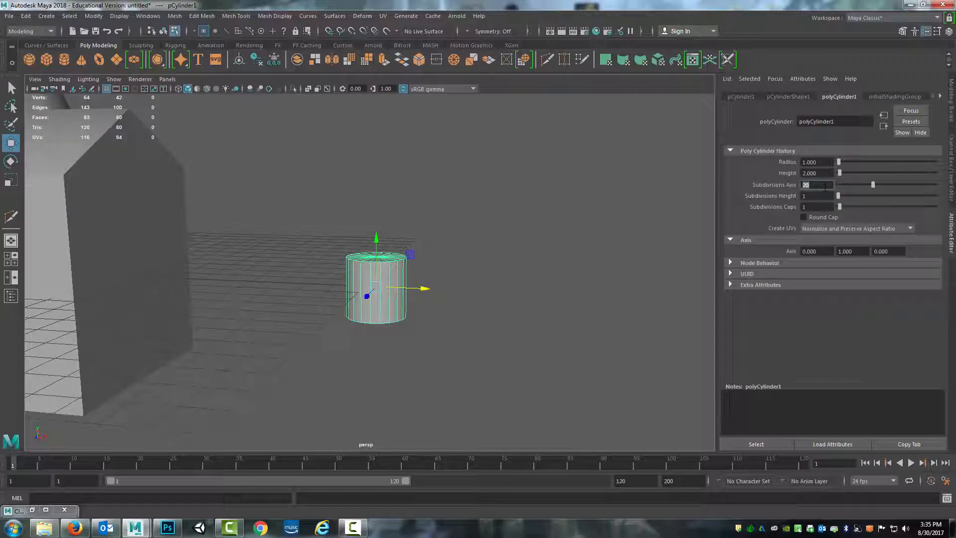
{"action": "type", "text": "8"}
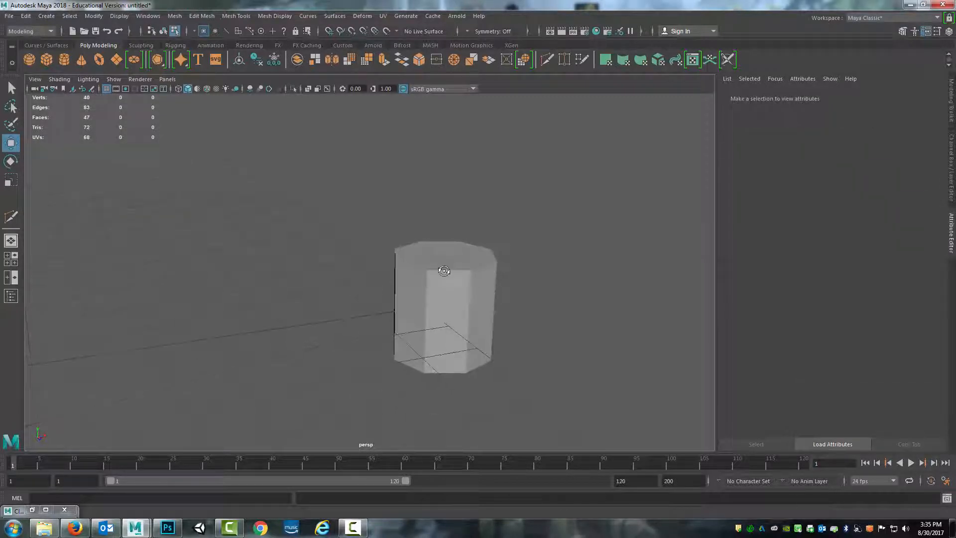
{"action": "left_click_drag", "start_coordinate": [443, 271], "coordinate": [381, 264]}
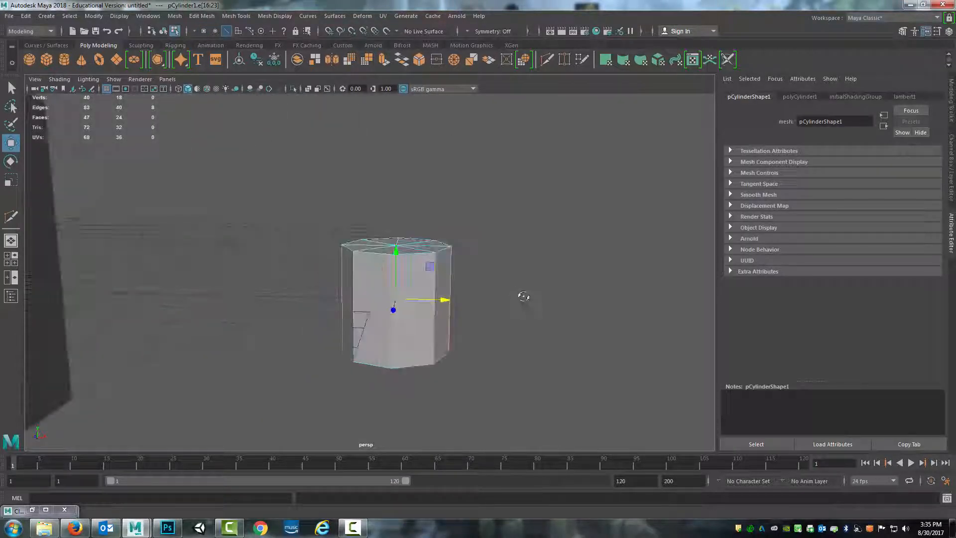
Step: Apply Soften Edge to the octagonal cylinder and orbit to view its smooth sides
{"action": "left_click", "coordinate": [393, 310]}
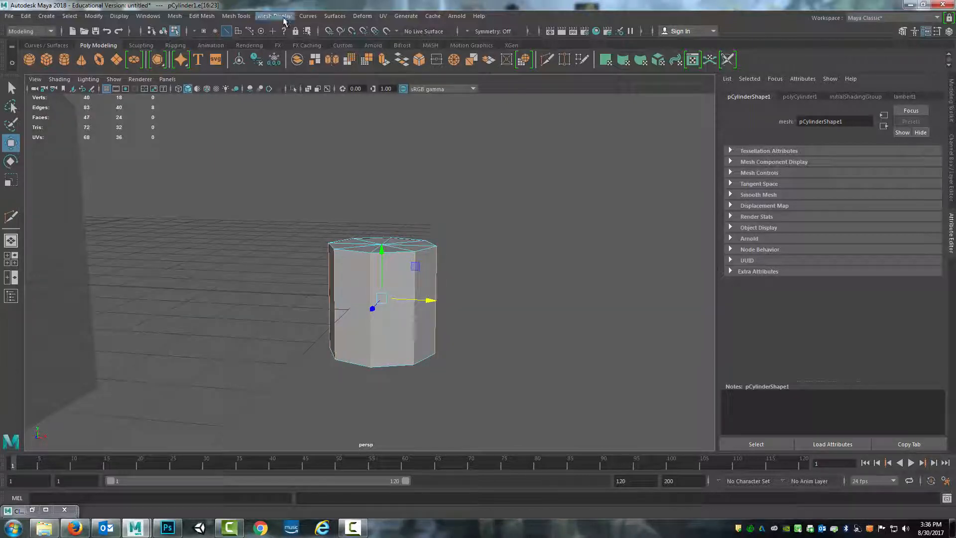
{"action": "left_click", "coordinate": [275, 16]}
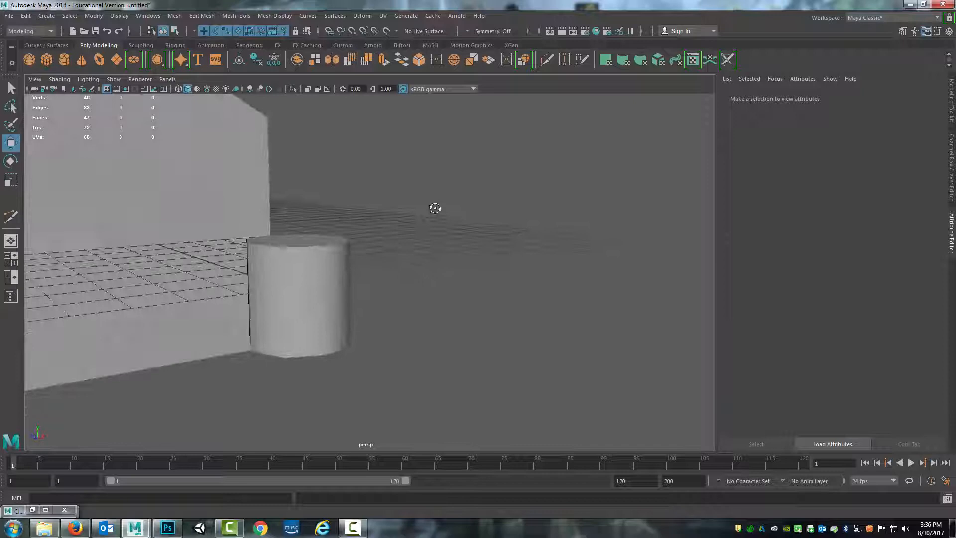
{"action": "left_click_drag", "start_coordinate": [434, 208], "coordinate": [314, 275]}
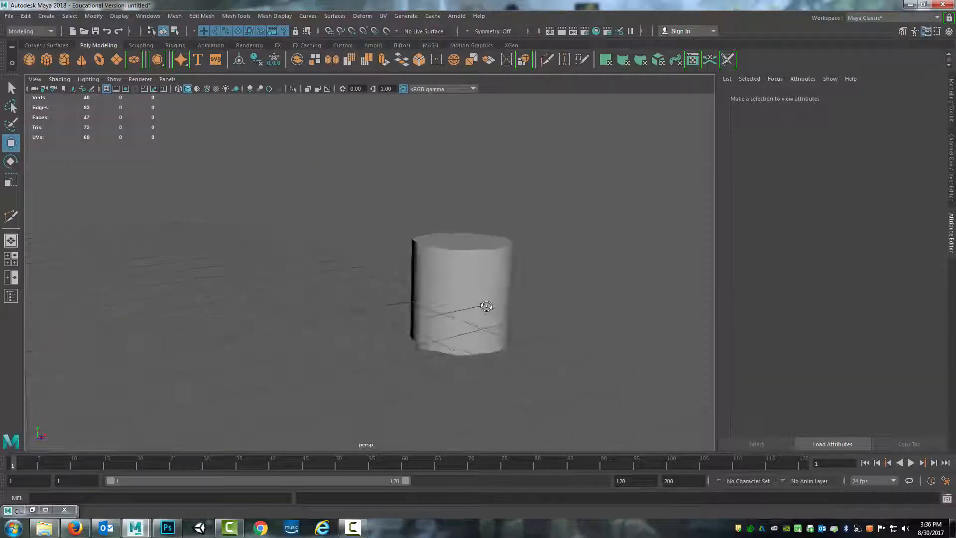
{"action": "left_click_drag", "start_coordinate": [486, 305], "coordinate": [581, 253]}
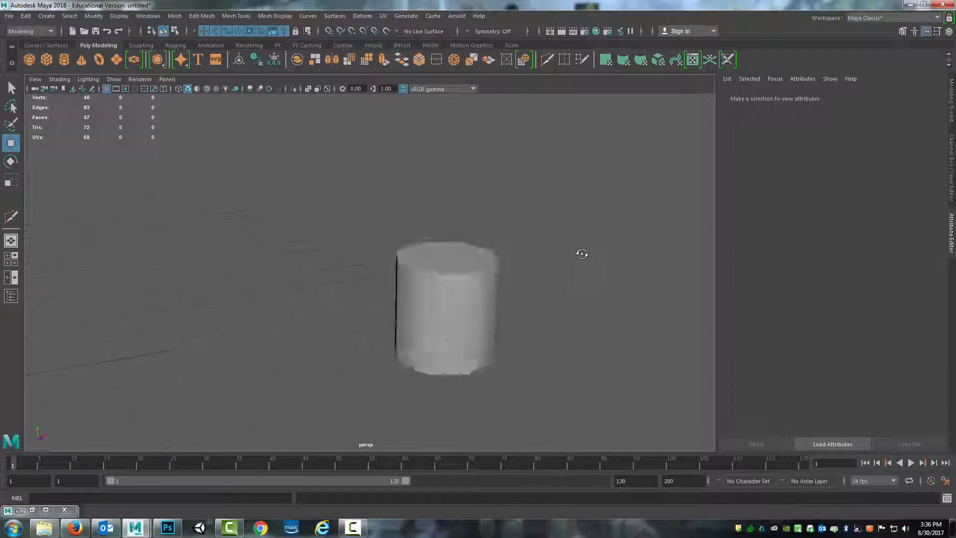
{"action": "left_click_drag", "start_coordinate": [581, 253], "coordinate": [480, 312]}
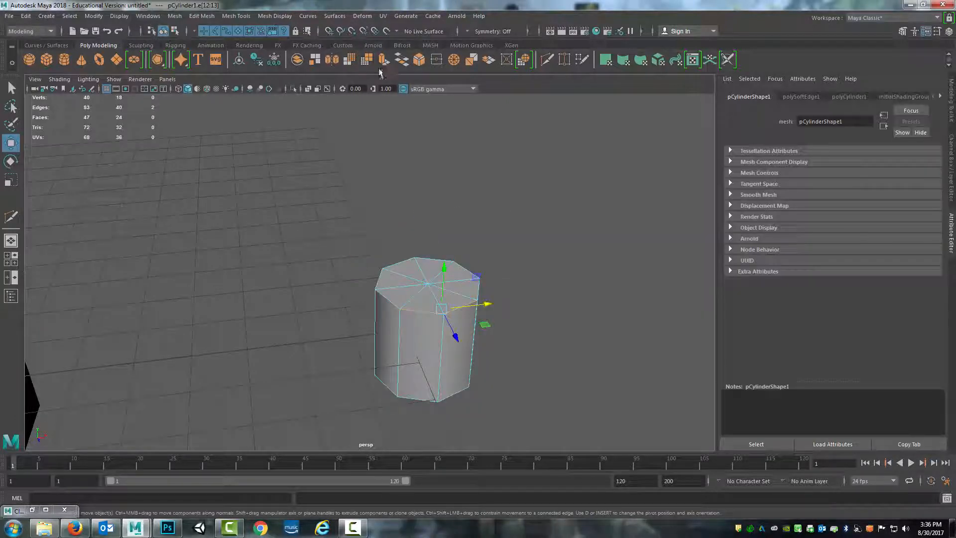
{"action": "left_click", "coordinate": [275, 16]}
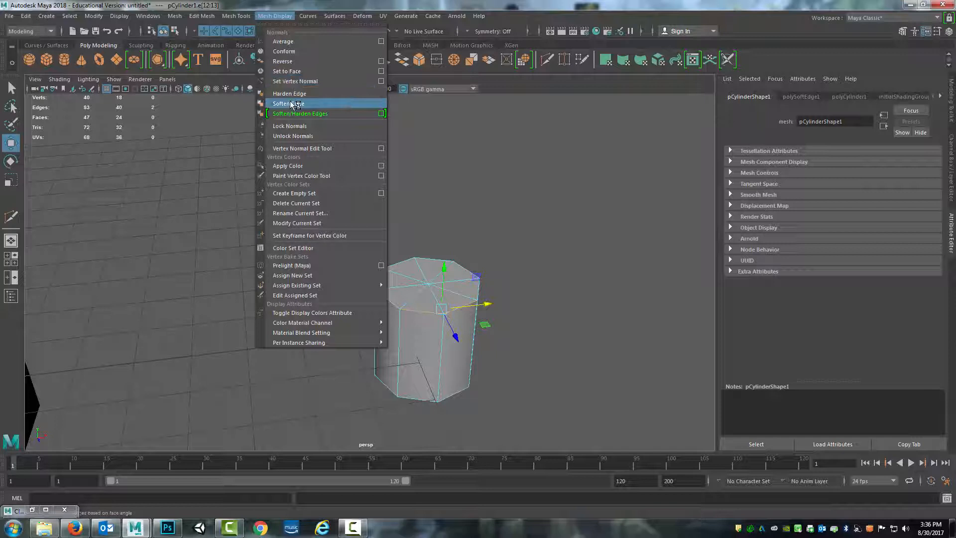
{"action": "left_click", "coordinate": [288, 103]}
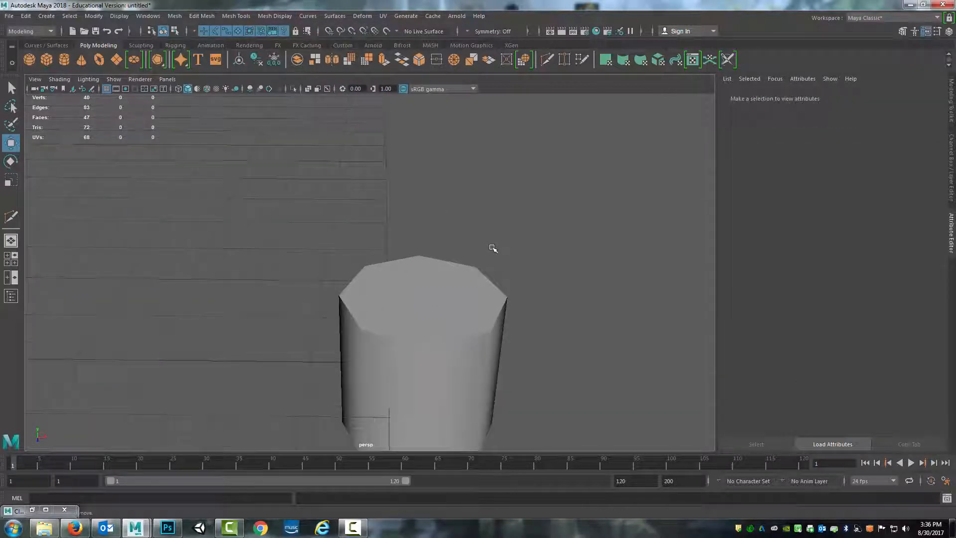
{"action": "left_click_drag", "start_coordinate": [493, 248], "coordinate": [347, 240]}
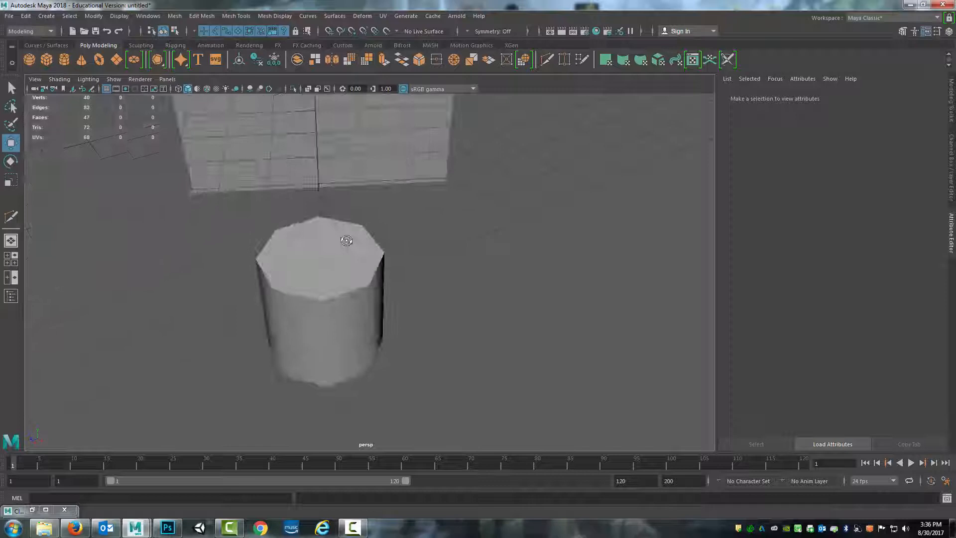
{"action": "left_click_drag", "start_coordinate": [347, 240], "coordinate": [445, 232]}
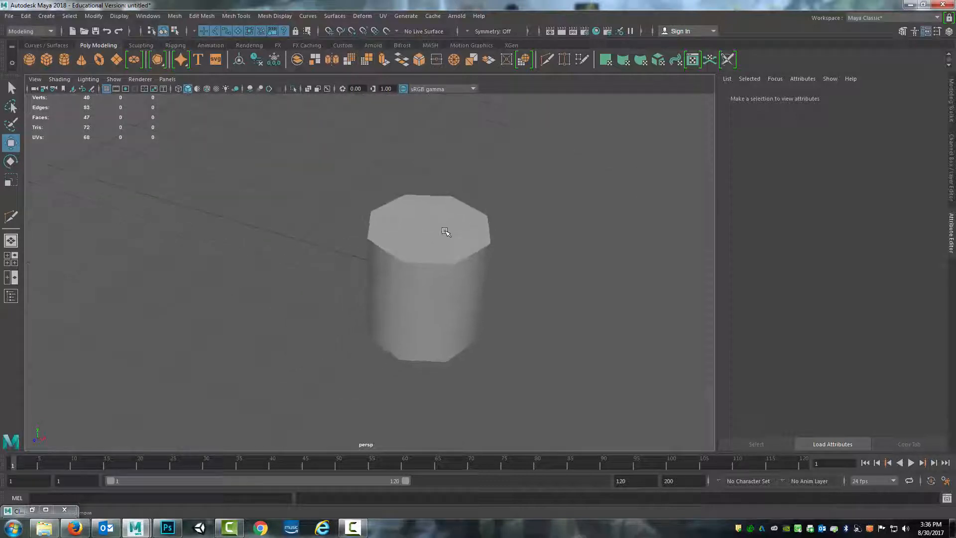
{"action": "left_click_drag", "start_coordinate": [445, 232], "coordinate": [390, 256]}
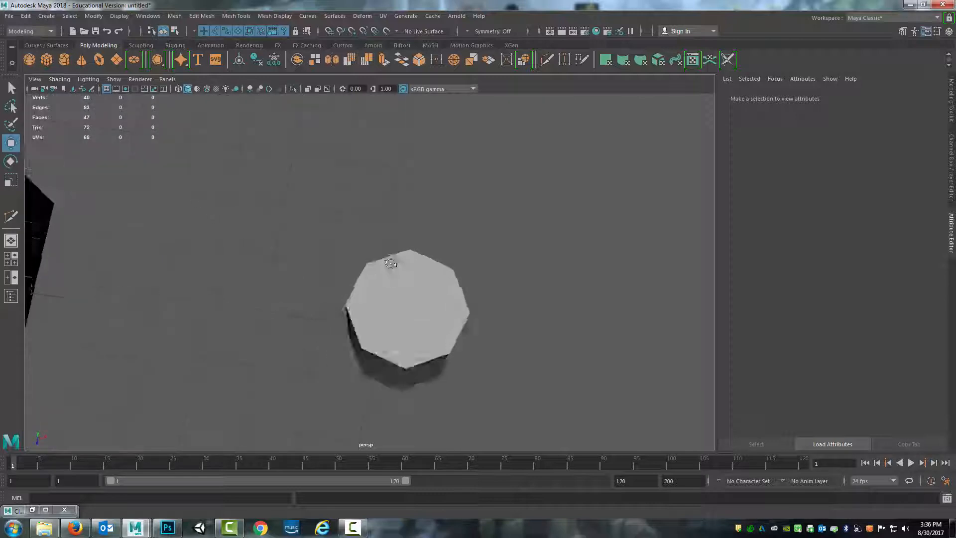
{"action": "left_click_drag", "start_coordinate": [390, 262], "coordinate": [339, 255]}
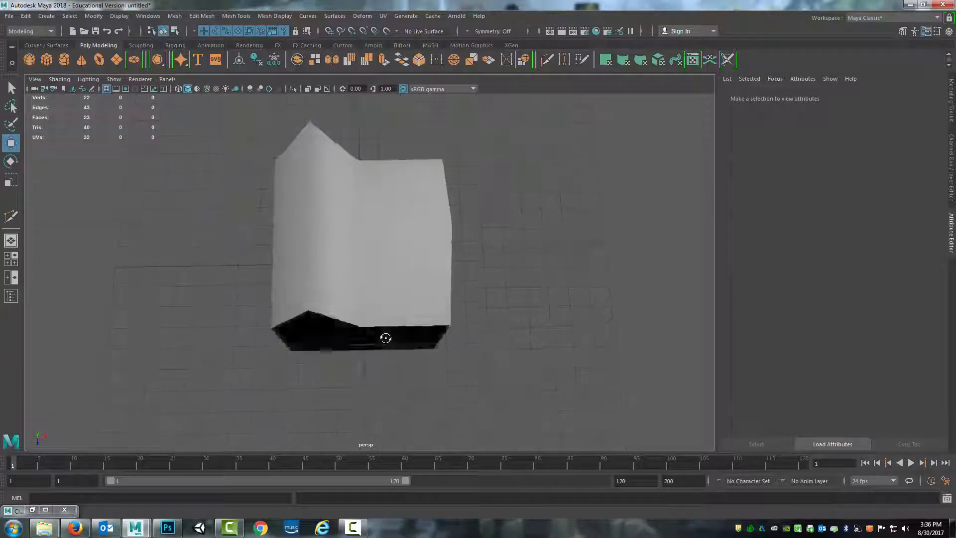
Step: Select the house's roof ridge edge and apply Mesh Display > Harden Edge
{"action": "left_click_drag", "start_coordinate": [385, 337], "coordinate": [311, 233]}
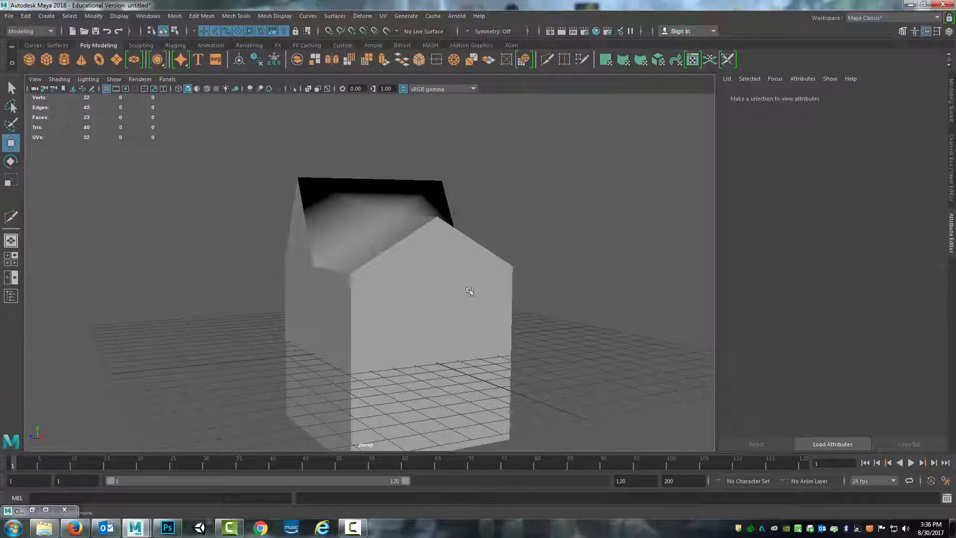
{"action": "left_click_drag", "start_coordinate": [469, 290], "coordinate": [448, 233]}
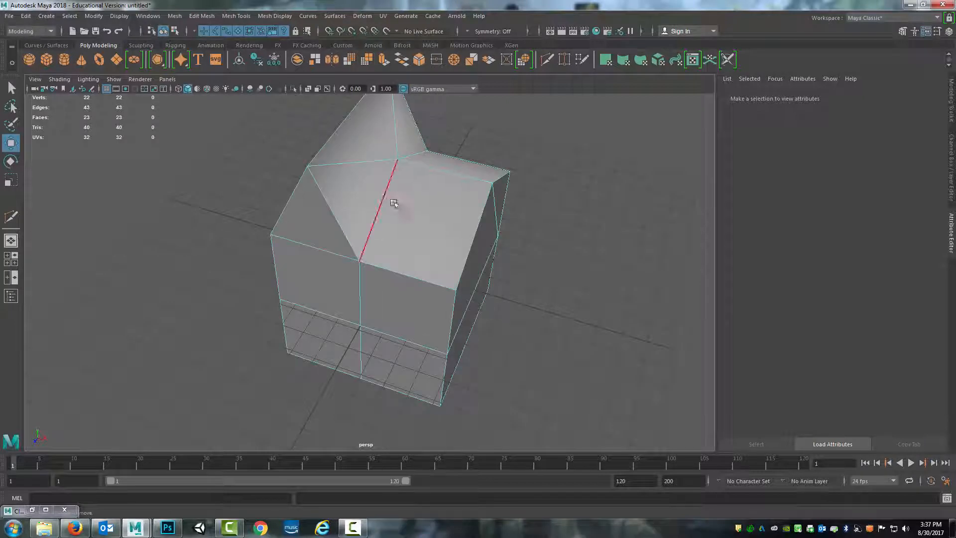
{"action": "left_click", "coordinate": [388, 202]}
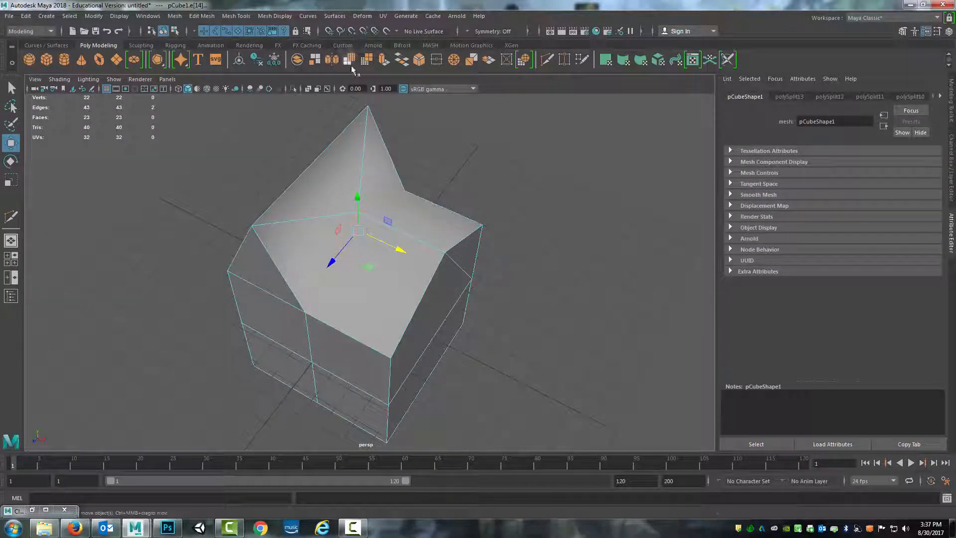
{"action": "left_click", "coordinate": [275, 16]}
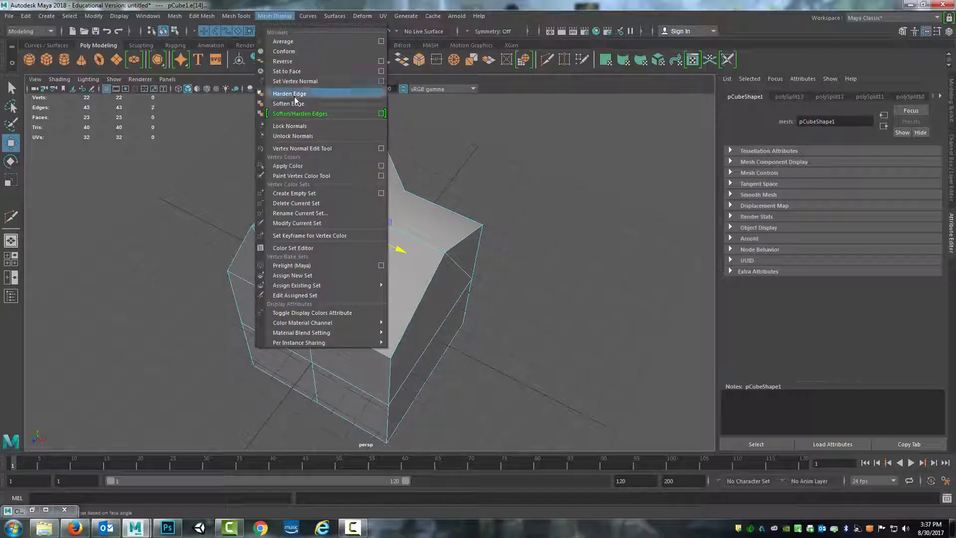
{"action": "left_click", "coordinate": [300, 113]}
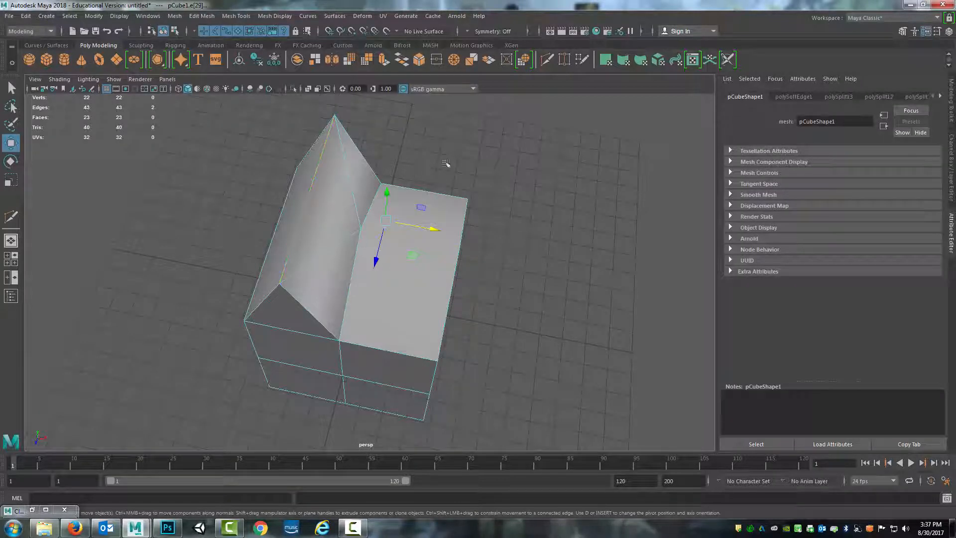
Step: Harden the long roof edge, deselect, and orbit to check the roof from above
{"action": "left_click", "coordinate": [274, 16]}
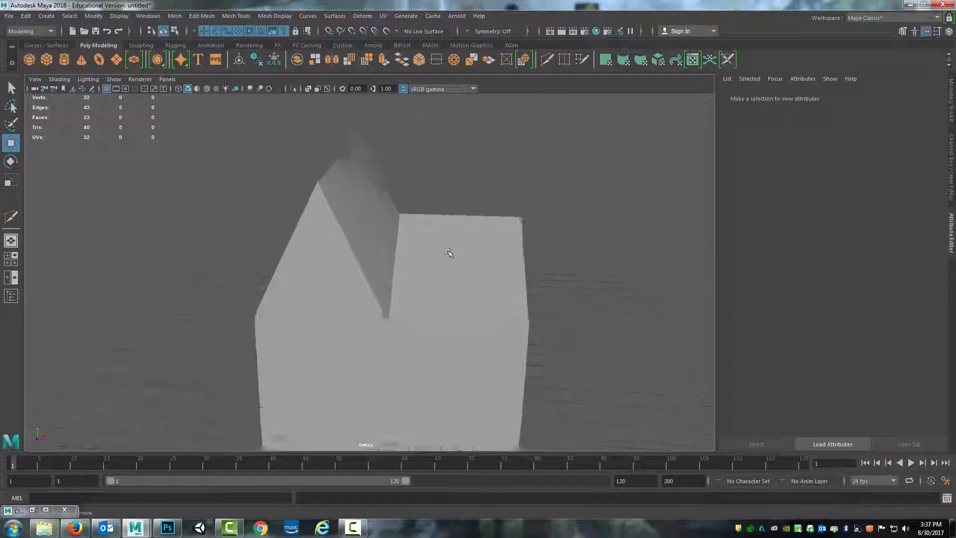
{"action": "left_click_drag", "start_coordinate": [448, 253], "coordinate": [405, 160]}
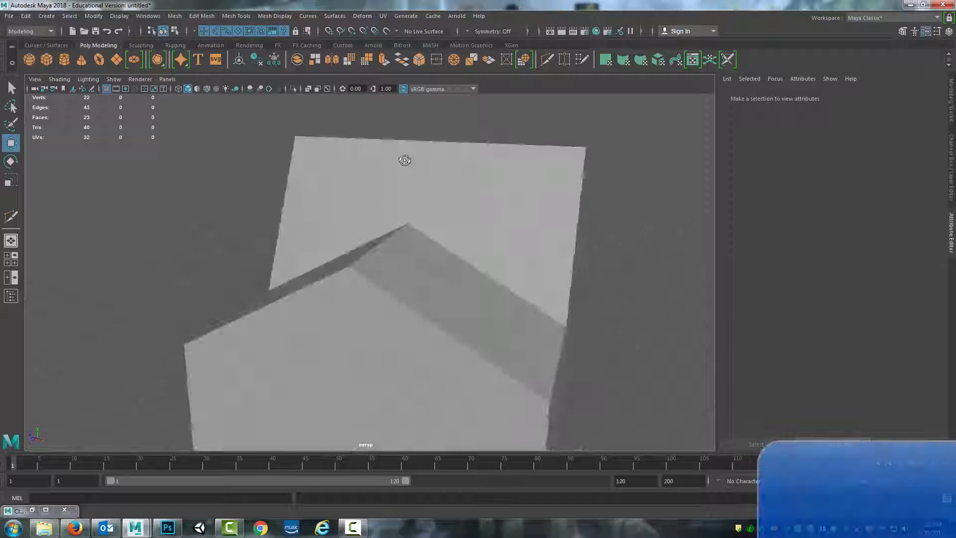
{"action": "left_click_drag", "start_coordinate": [404, 160], "coordinate": [449, 220]}
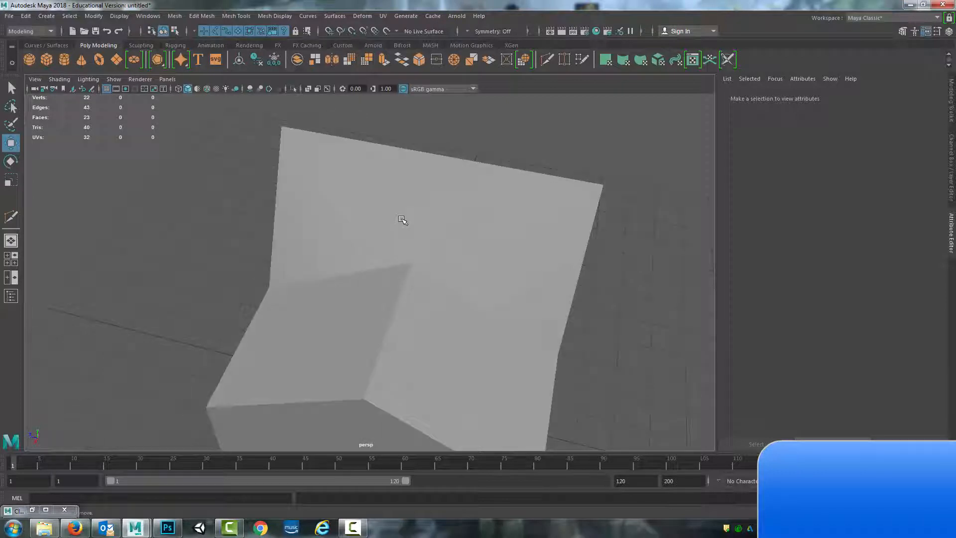
{"action": "left_click", "coordinate": [499, 228]}
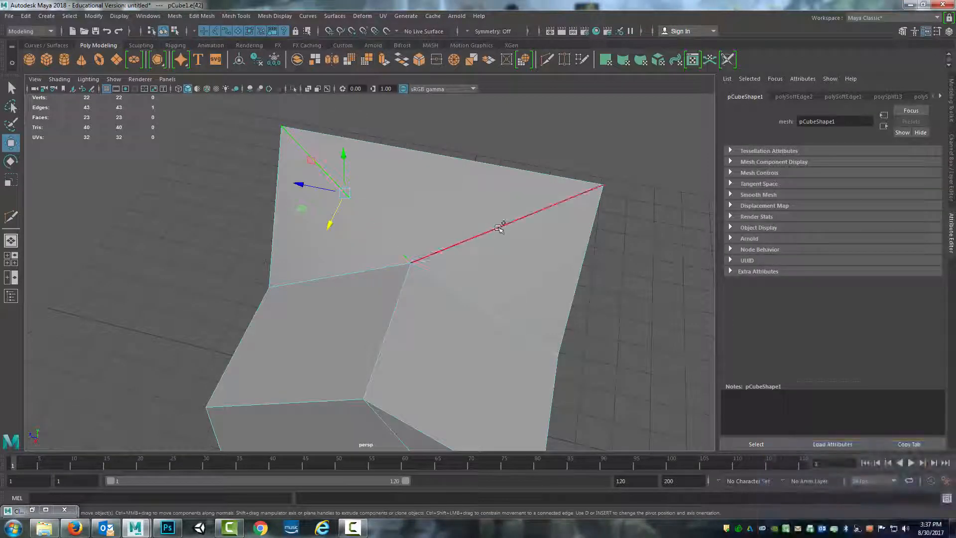
{"action": "left_click", "coordinate": [275, 16]}
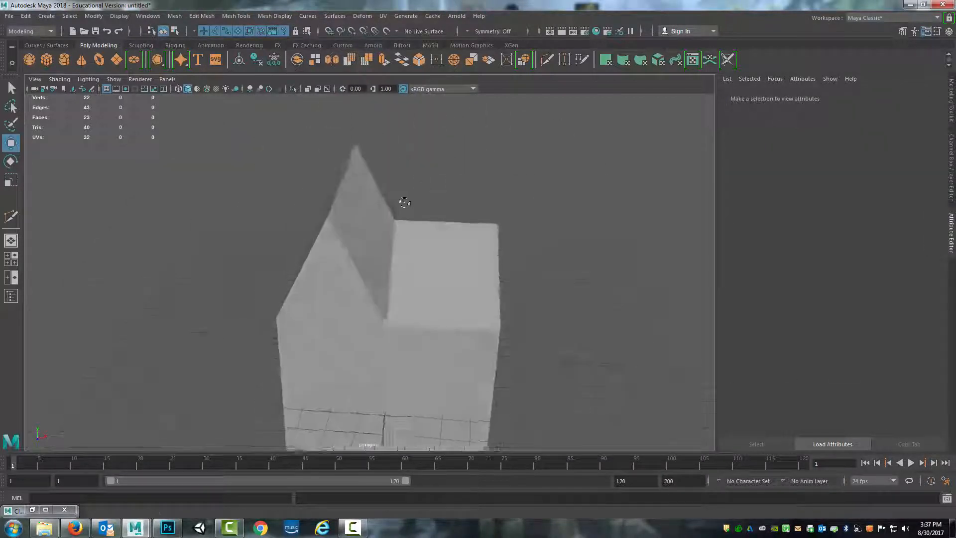
{"action": "left_click_drag", "start_coordinate": [405, 203], "coordinate": [374, 211]}
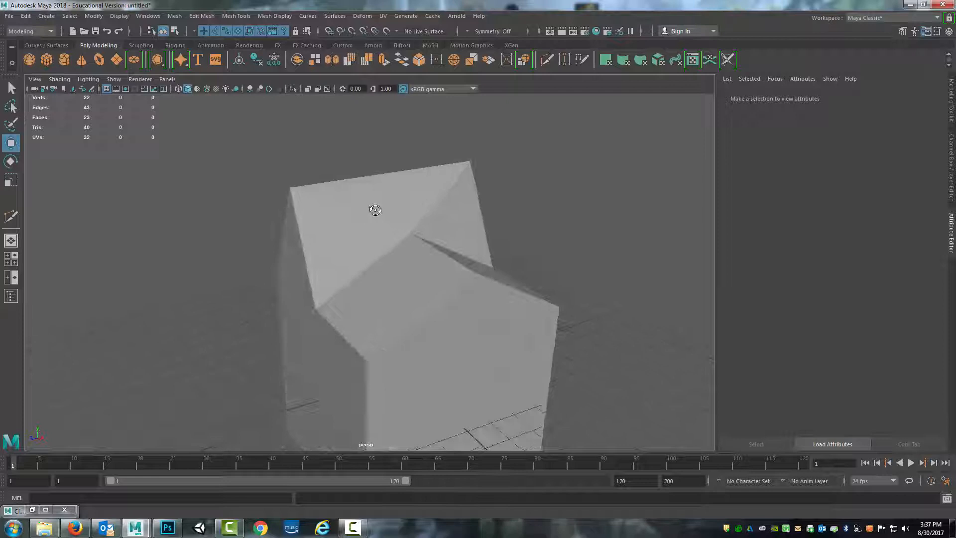
{"action": "left_click_drag", "start_coordinate": [375, 210], "coordinate": [475, 198]}
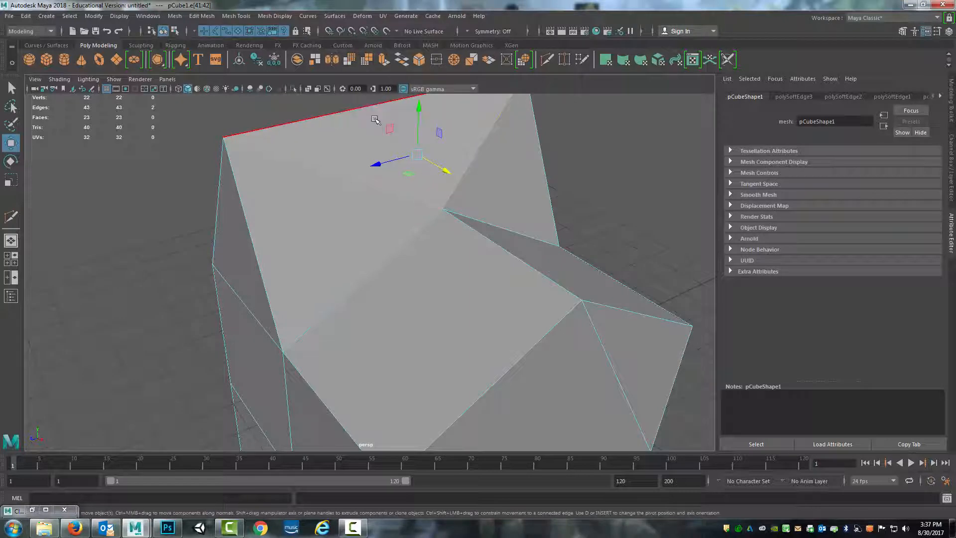
Step: Harden the top roof edge, return to Object Mode, and orbit the finished house
{"action": "left_click", "coordinate": [274, 16]}
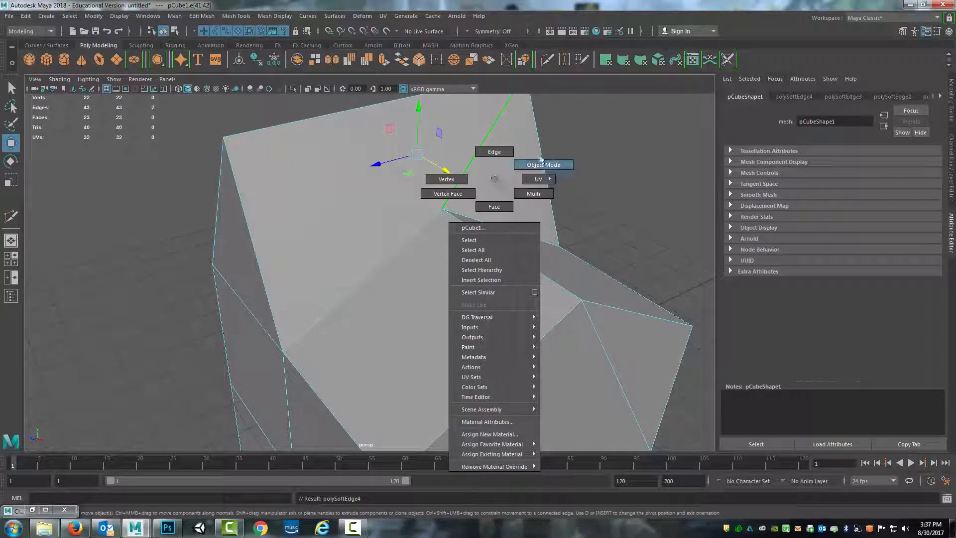
{"action": "left_click", "coordinate": [544, 165]}
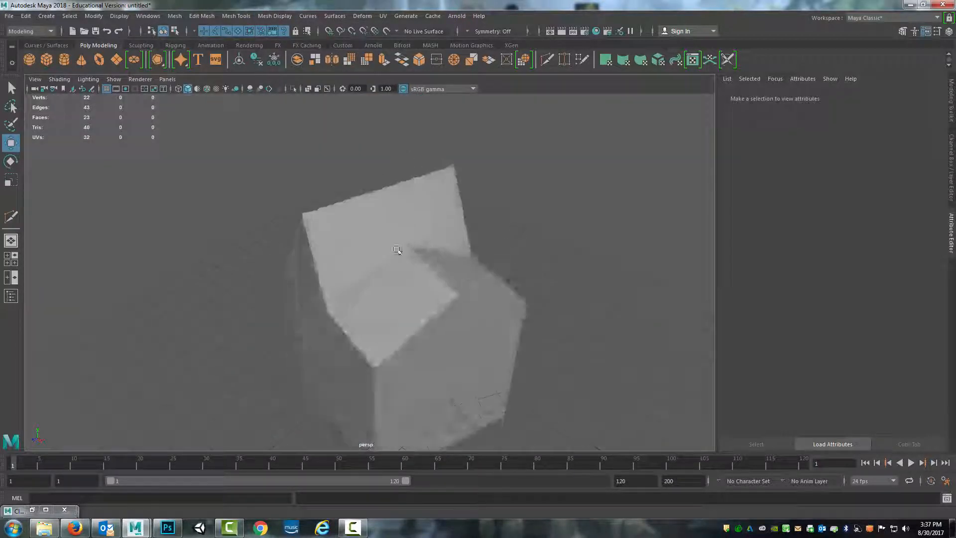
{"action": "left_click_drag", "start_coordinate": [398, 250], "coordinate": [449, 245]}
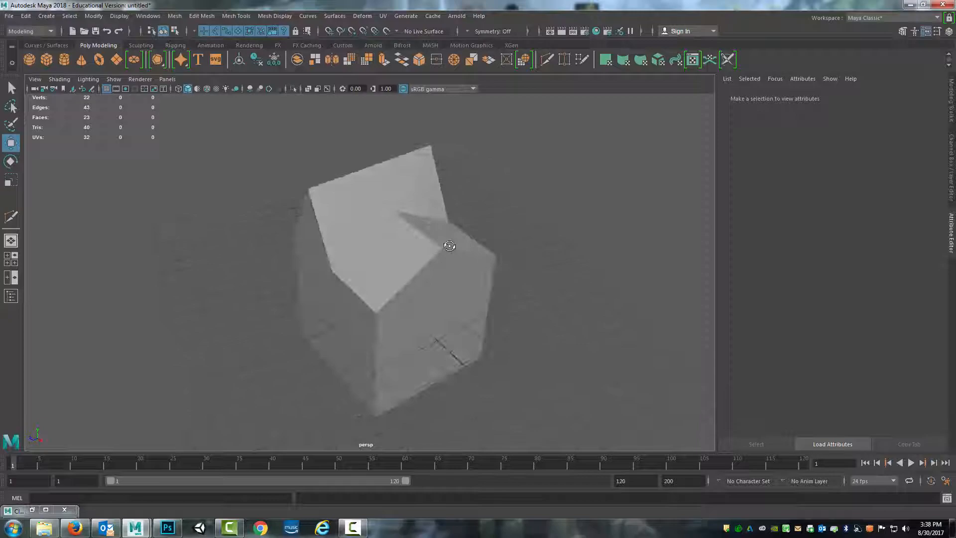